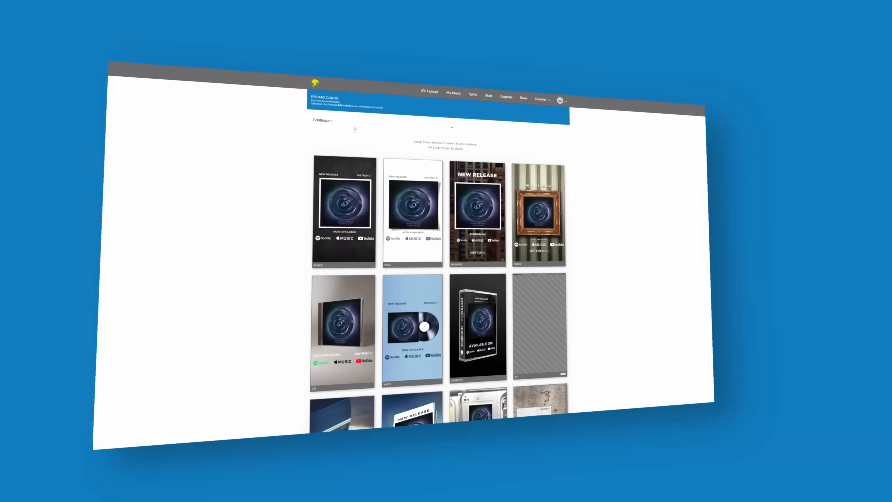
- Trim MasterQ2's 35 Hz low boost down to about 1.5 dB with Q 0.59
scroll(down, 3)
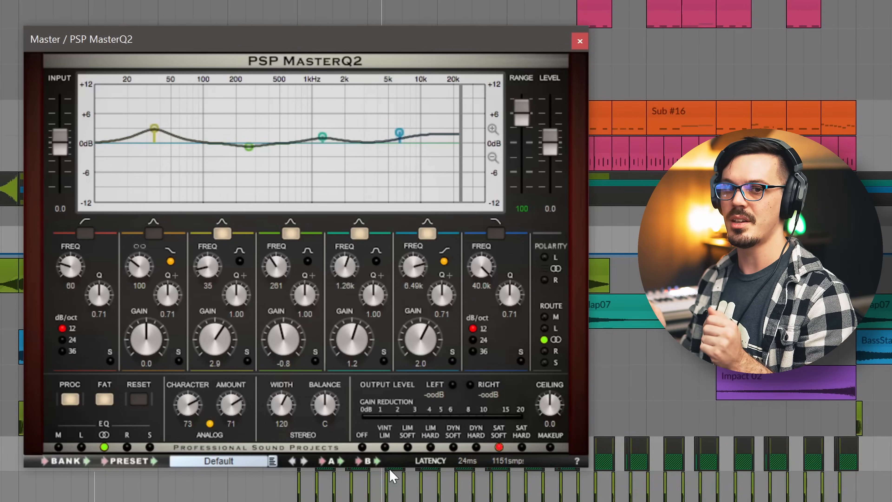
mouse_move(269, 324)
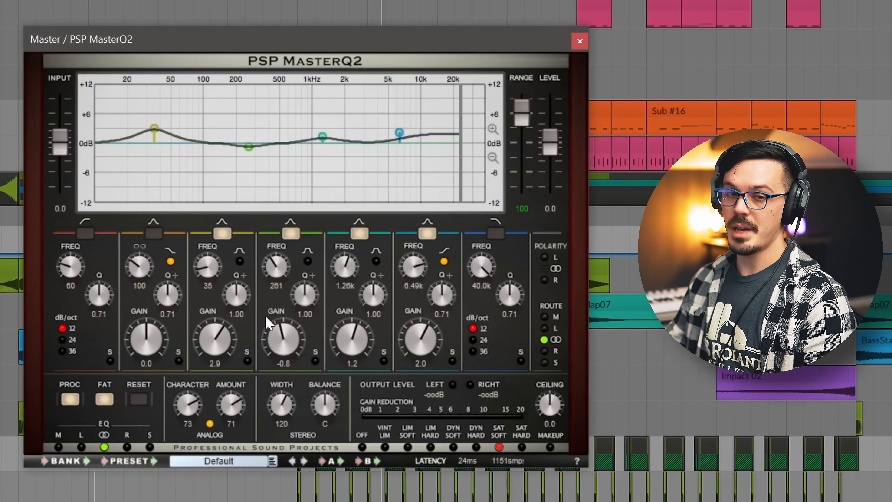
mouse_move(285, 290)
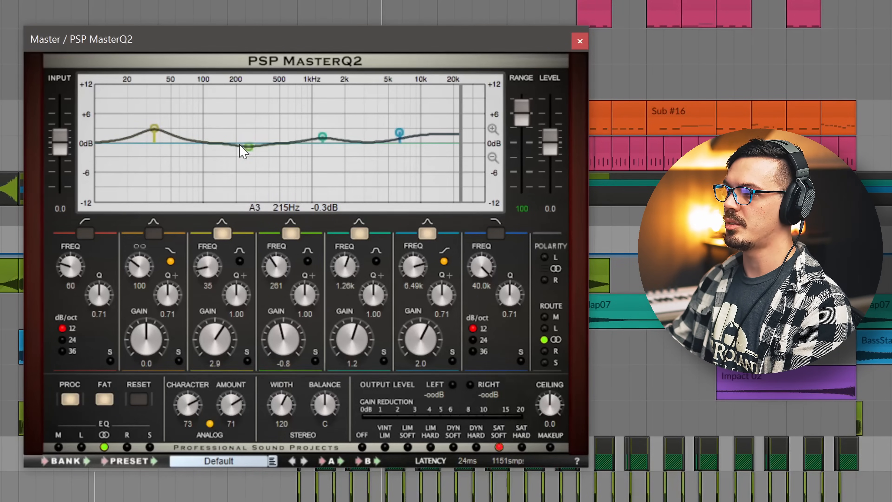
mouse_move(323, 138)
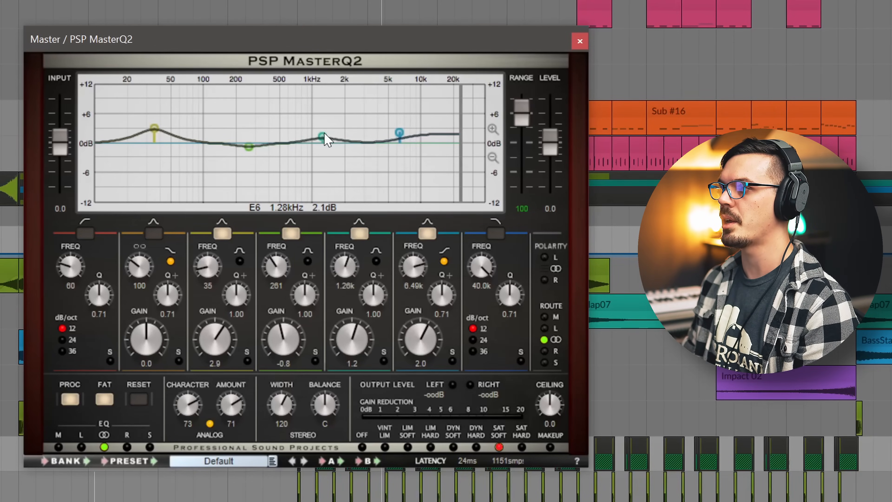
mouse_move(398, 135)
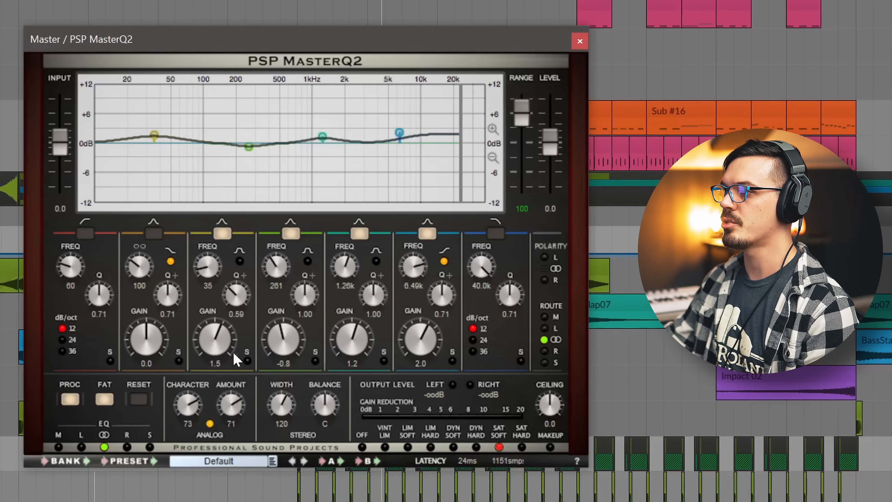
mouse_move(268, 372)
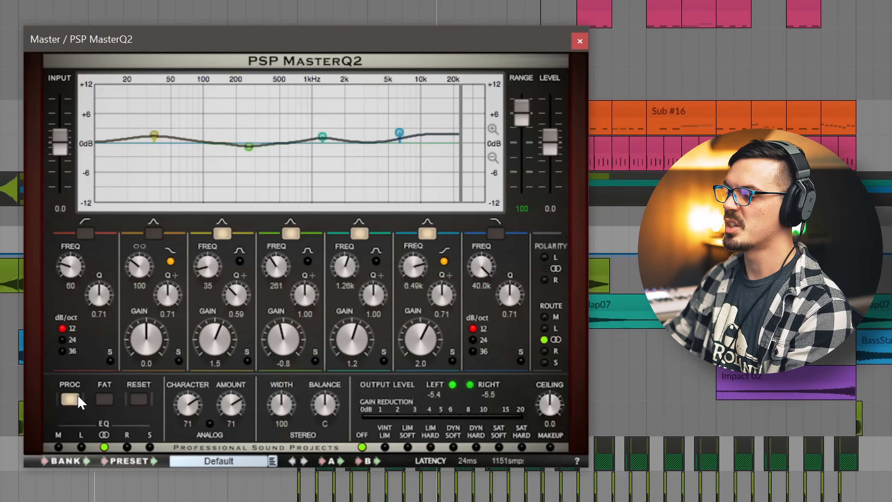
- A/B MasterQ2's processing against bypass and re-engage it with quality mode back on
click(70, 400)
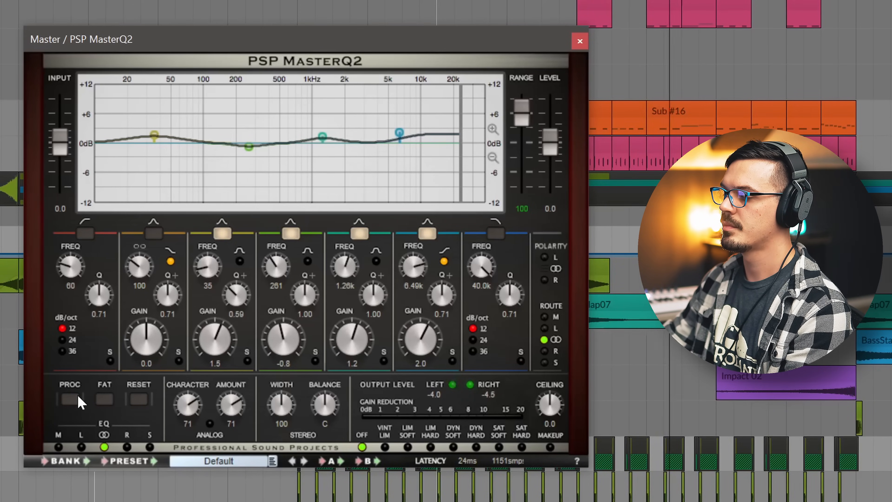
click(68, 399)
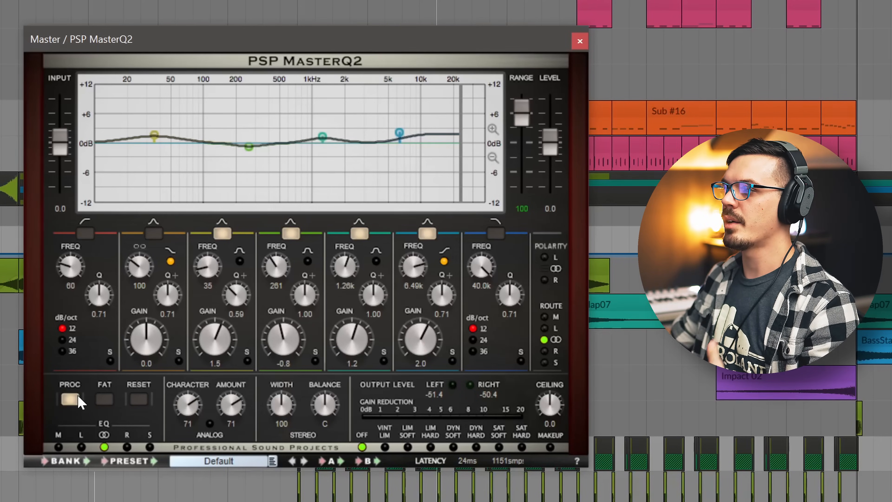
click(104, 399)
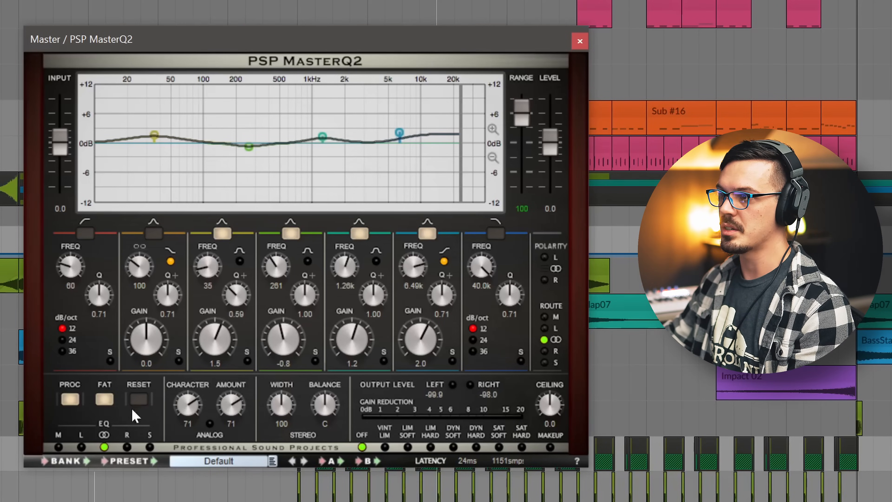
mouse_move(219, 435)
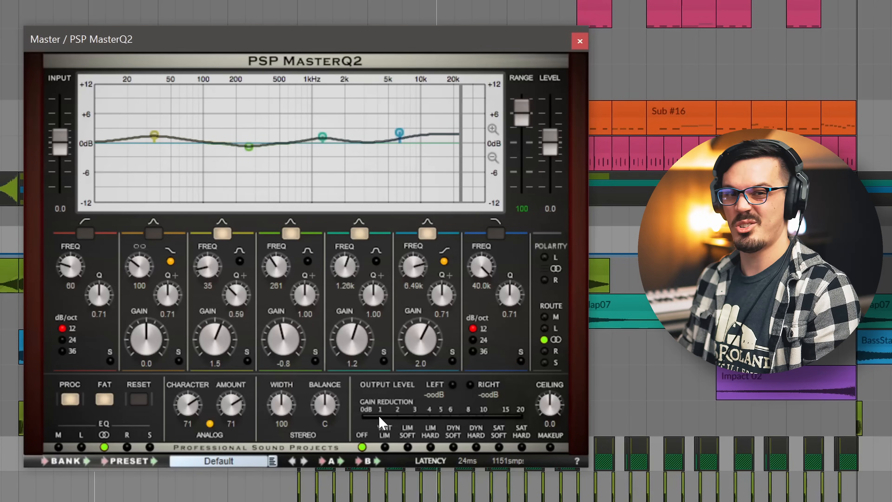
mouse_move(289, 415)
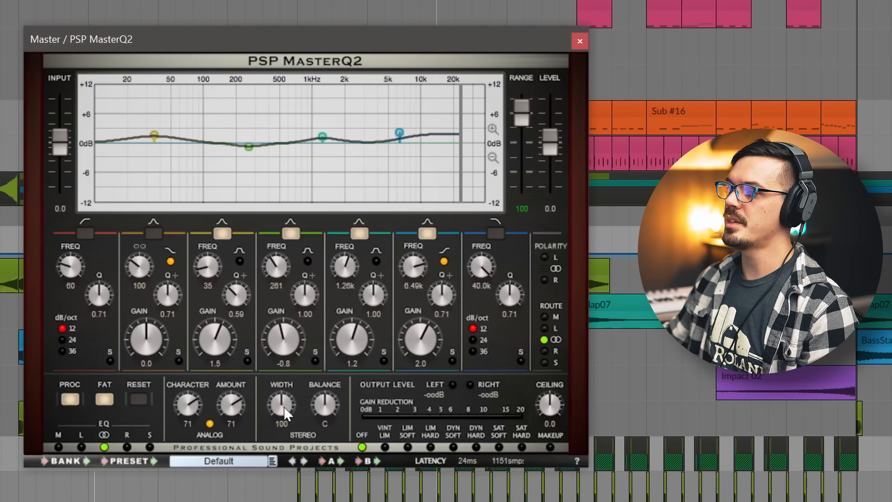
mouse_move(286, 438)
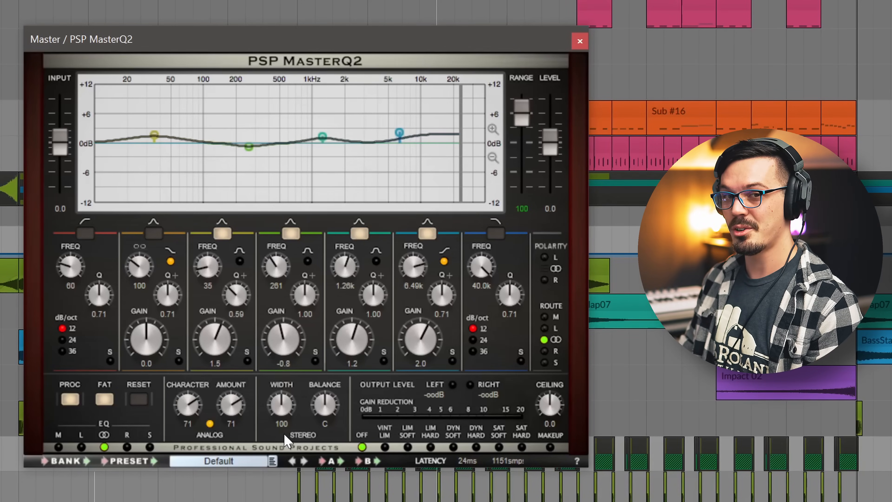
mouse_move(311, 128)
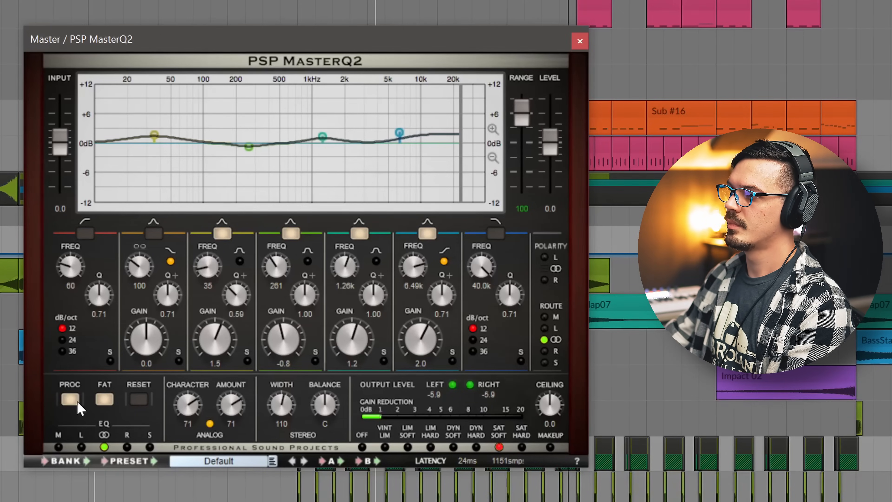
- Toggle MasterQ2's PROC to compare the width-110 processing against bypass
click(69, 400)
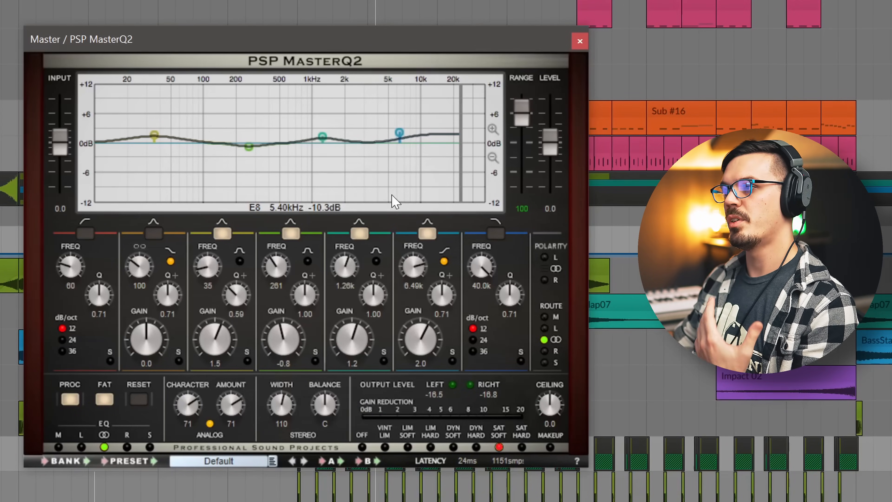
mouse_move(529, 45)
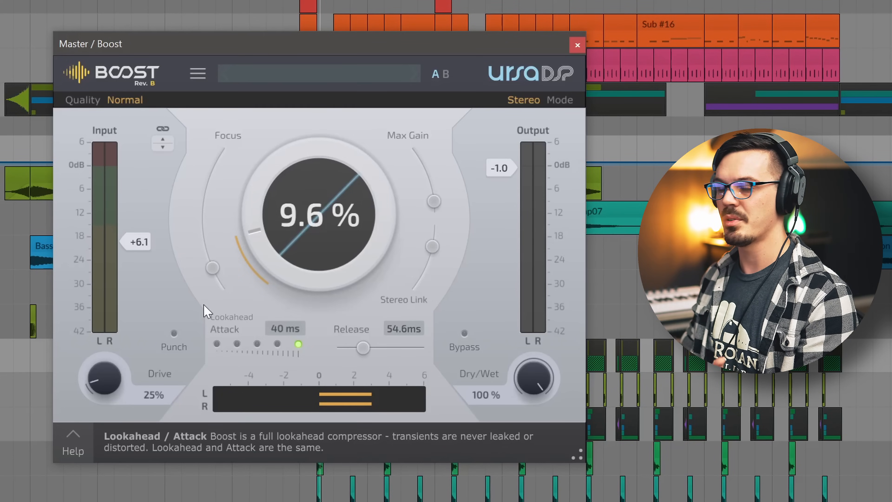
mouse_move(176, 327)
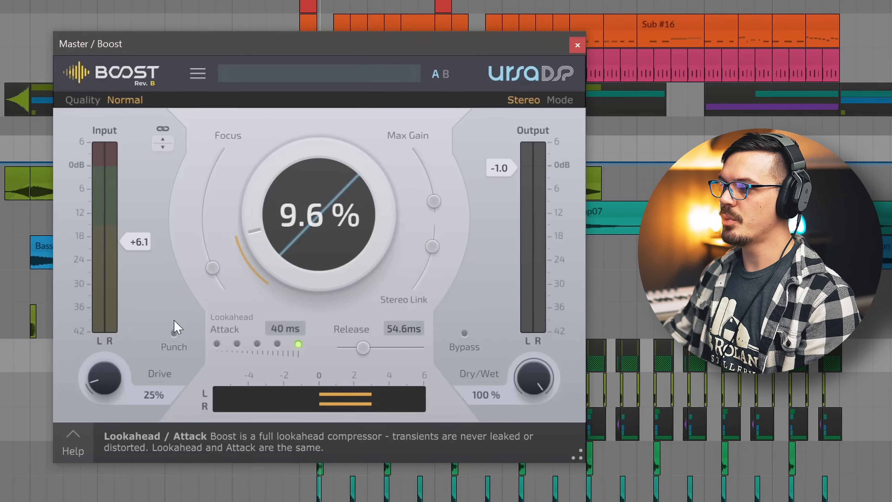
mouse_move(150, 347)
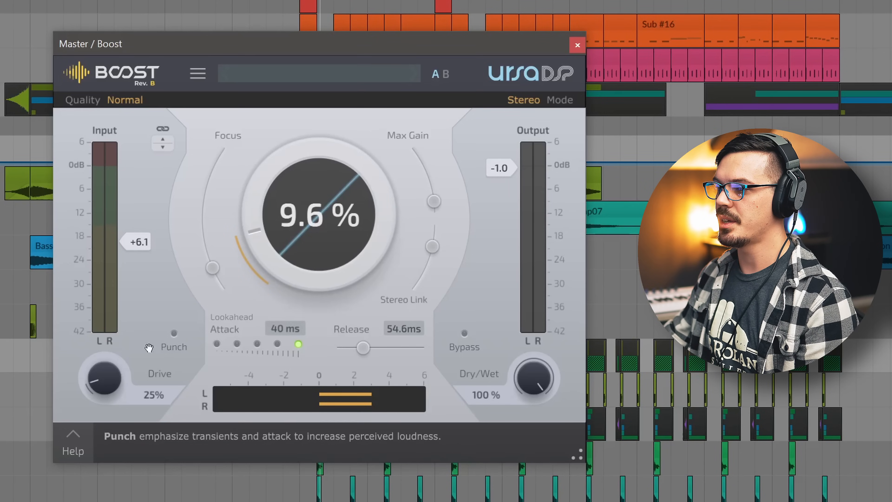
mouse_move(110, 377)
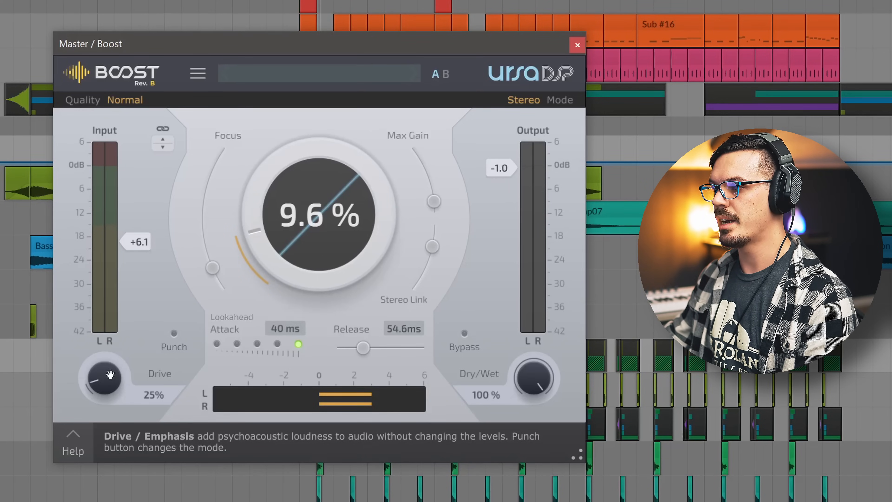
mouse_move(116, 357)
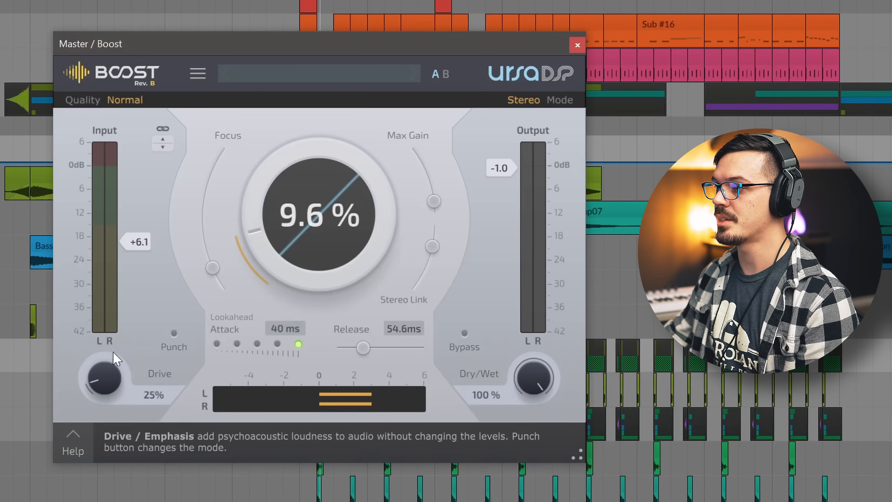
mouse_move(136, 241)
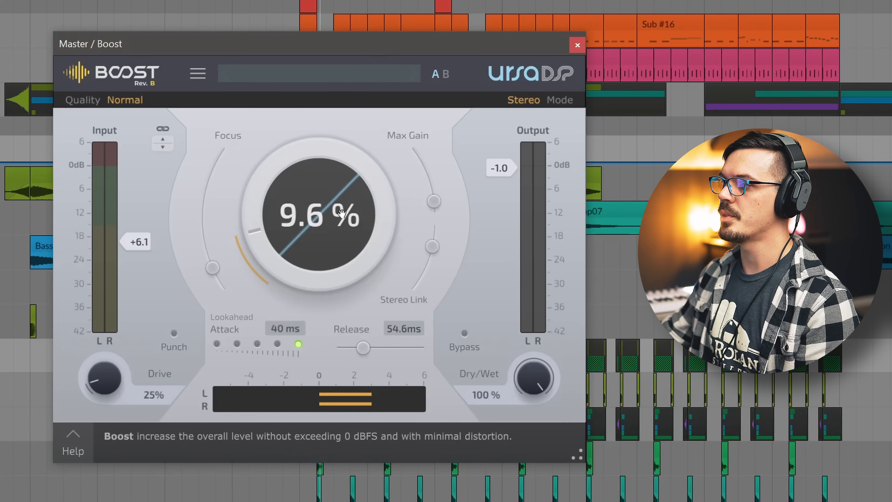
mouse_move(231, 138)
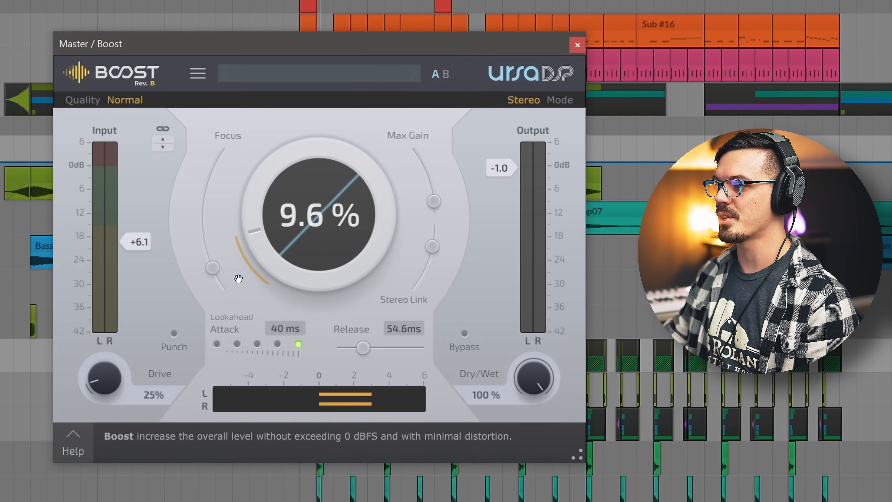
mouse_move(434, 199)
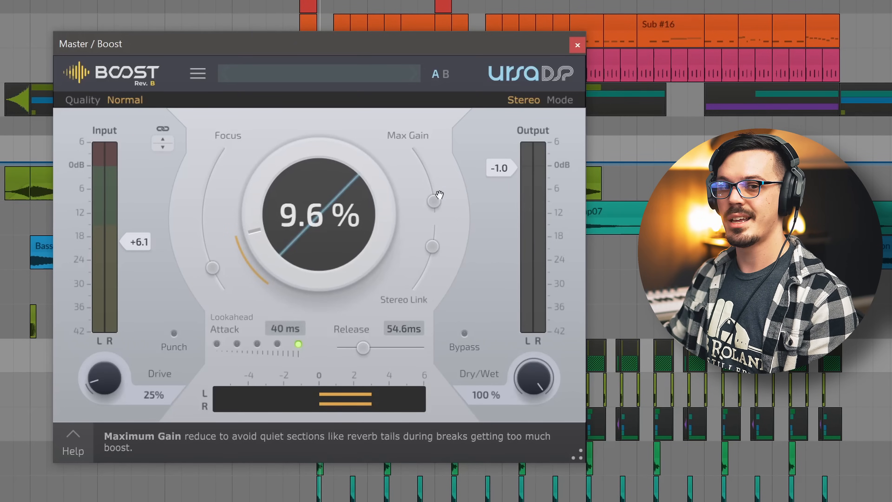
mouse_move(463, 284)
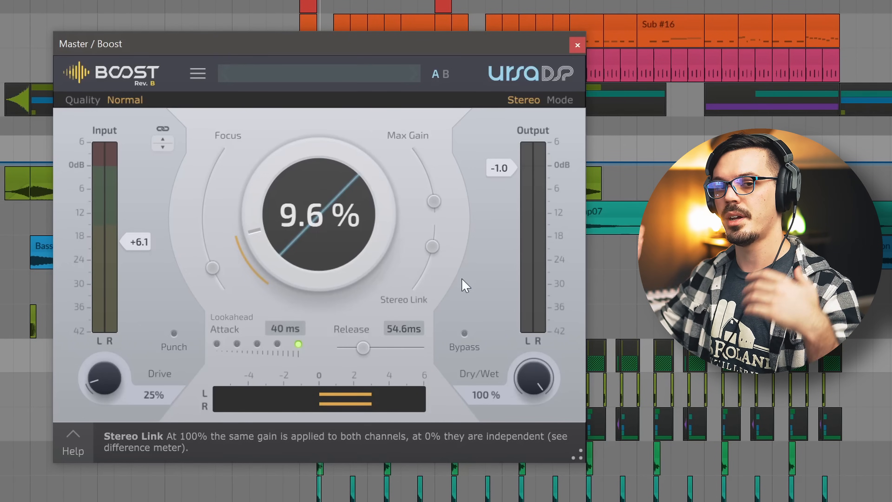
mouse_move(424, 272)
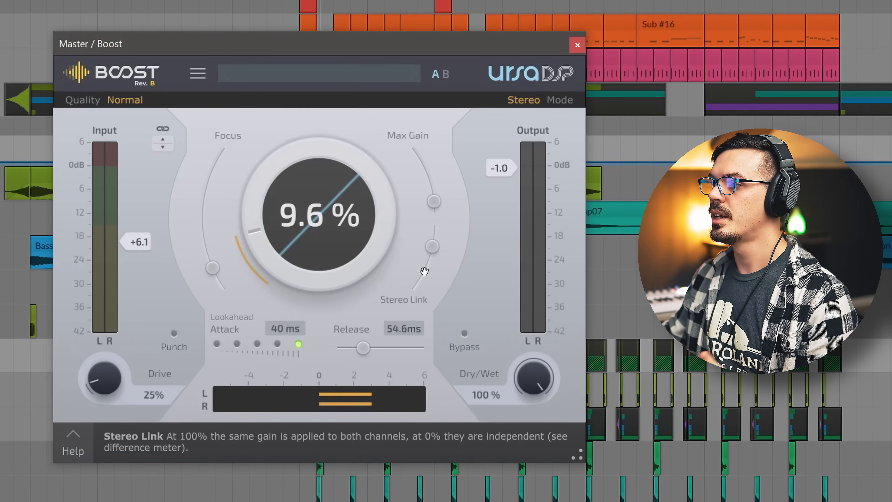
mouse_move(459, 329)
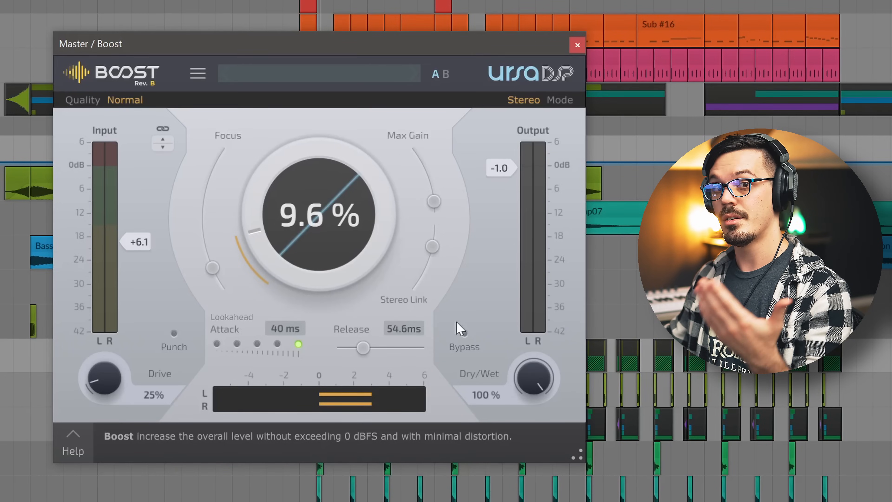
mouse_move(488, 215)
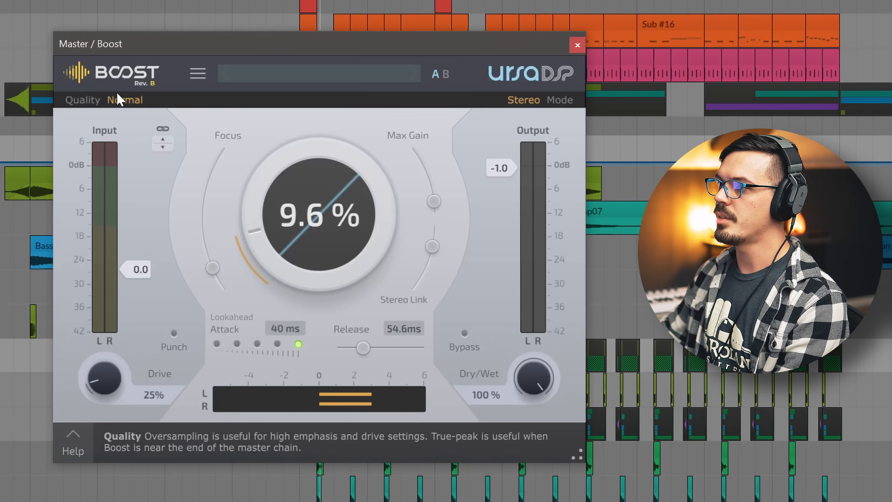
- Set Boost's Quality to Oversample with True-Peak detection
click(125, 99)
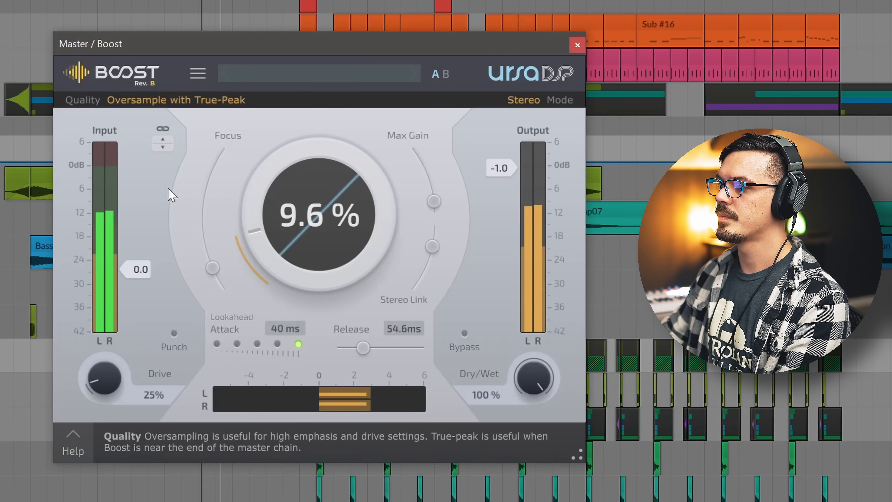
mouse_move(137, 269)
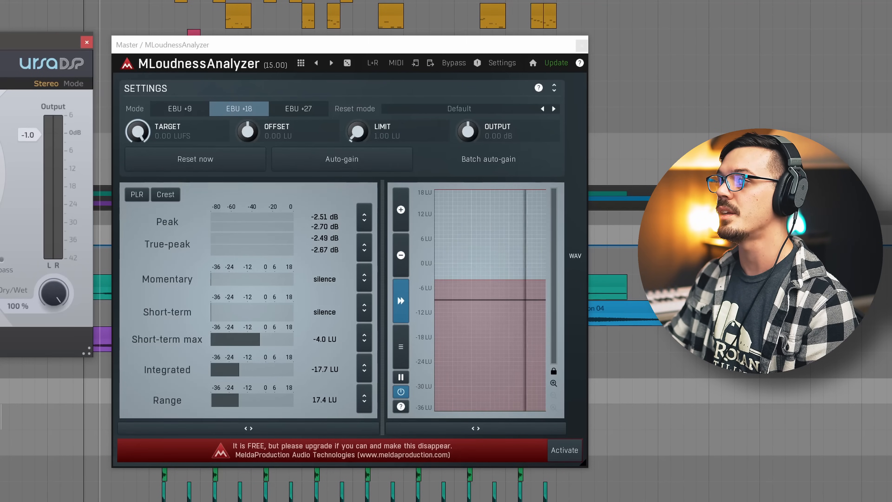
- Enter a TARGET value of -14.00 LUFS in MLoudnessAnalyzer and confirm it
double_click(138, 132)
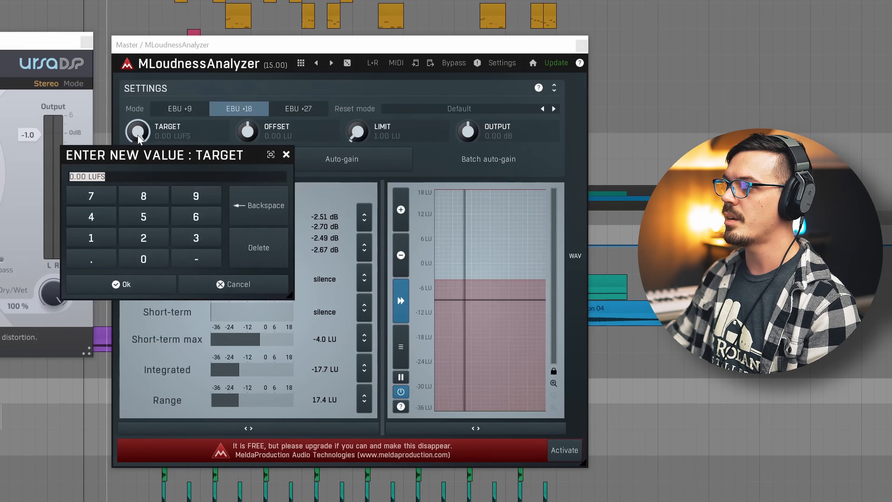
text(-14.00)
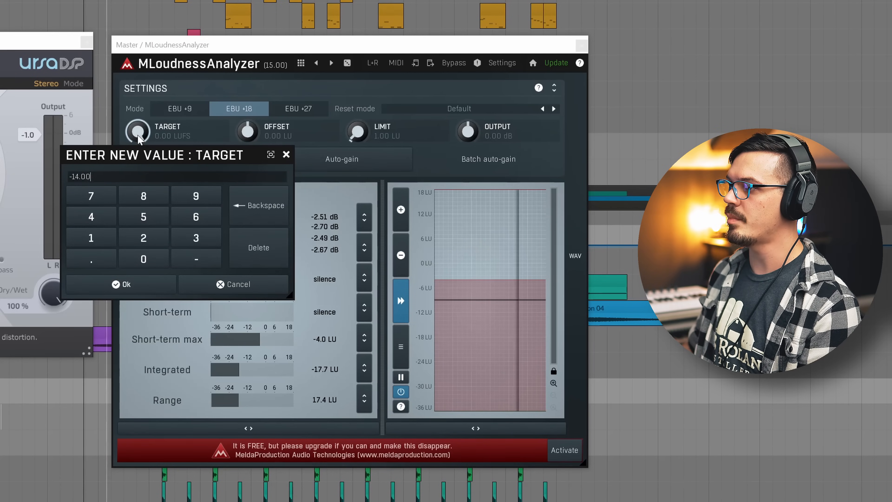
click(123, 283)
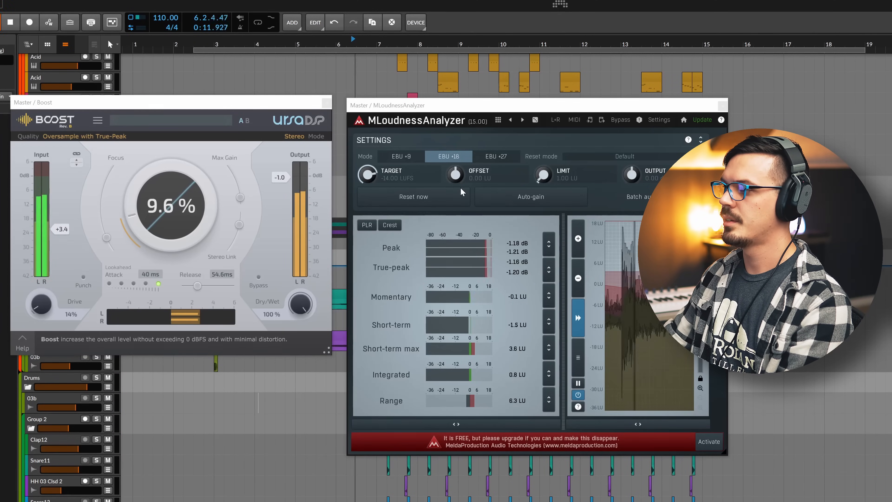
- Finish the loudness check and close the MLoudnessAnalyzer window, keeping Boost at 14% drive
click(413, 196)
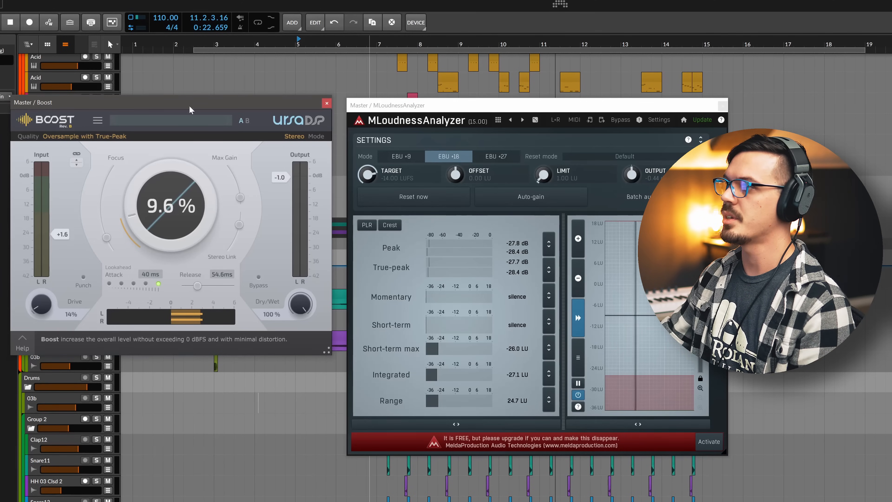
mouse_move(502, 196)
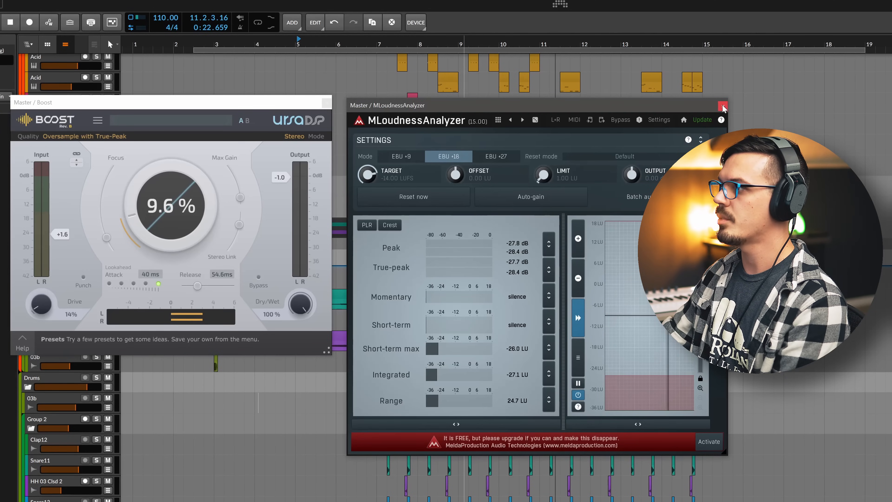
click(723, 109)
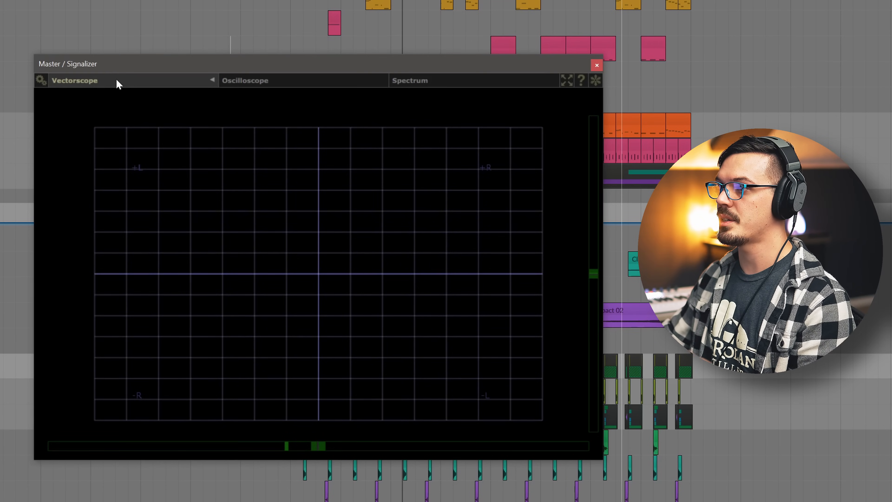
- View Signalizer's Oscilloscope and Spectrum displays, then return to the Vectorscope
click(245, 80)
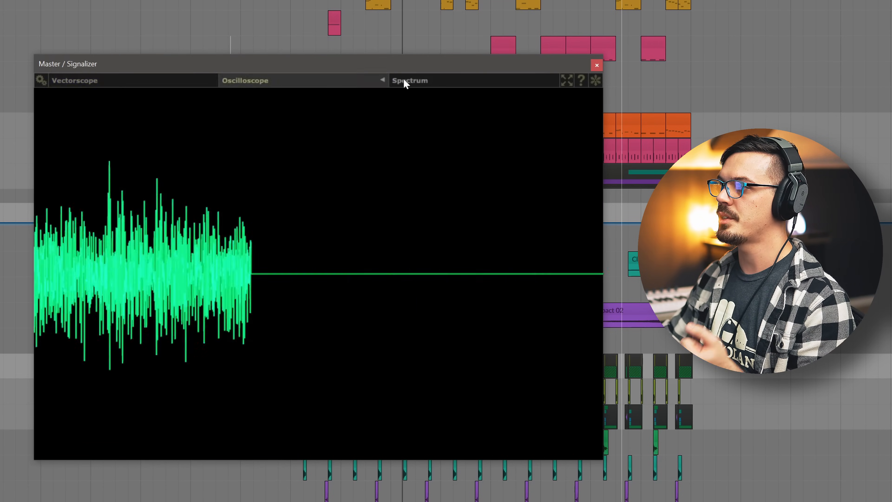
click(410, 80)
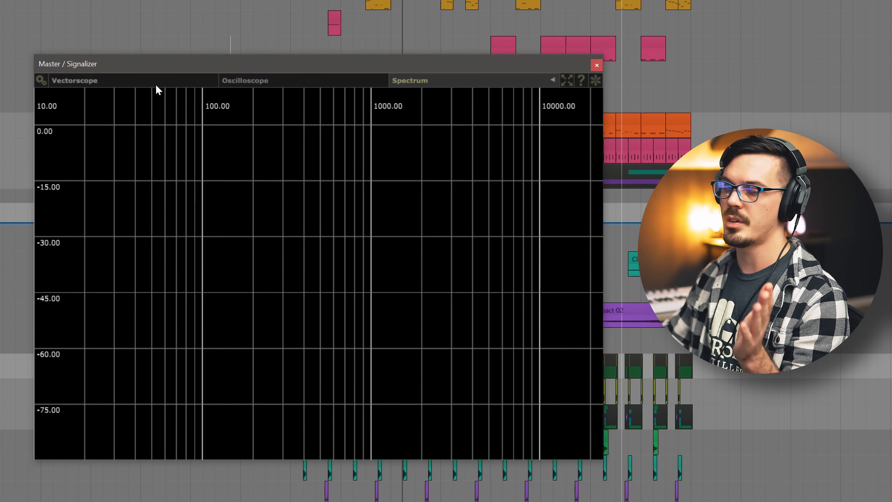
click(74, 81)
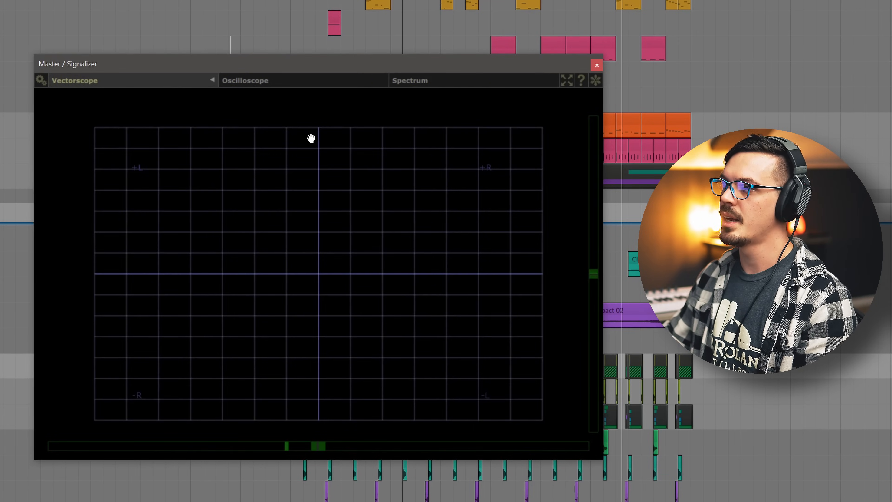